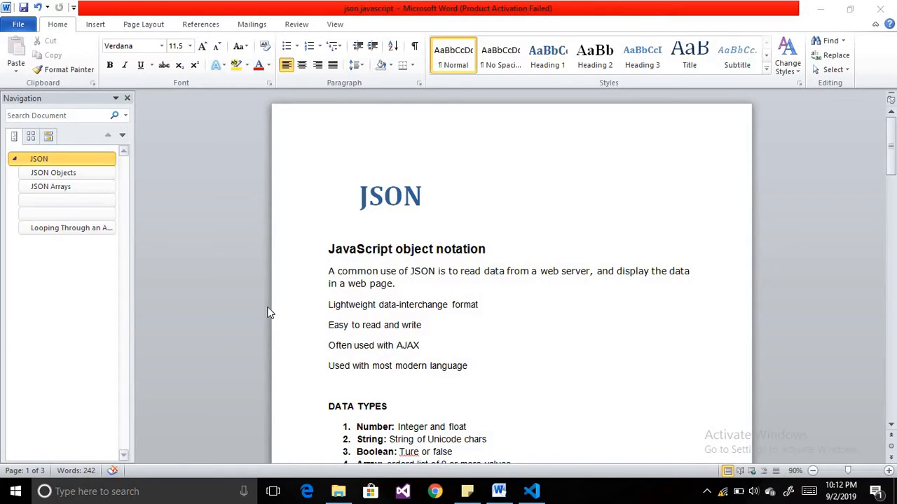
pyautogui.moveTo(294, 273)
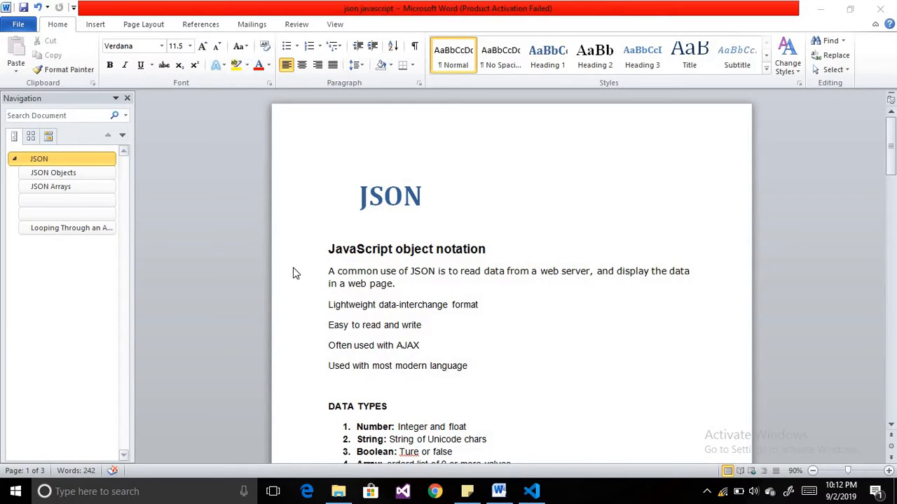
pyautogui.moveTo(464, 256)
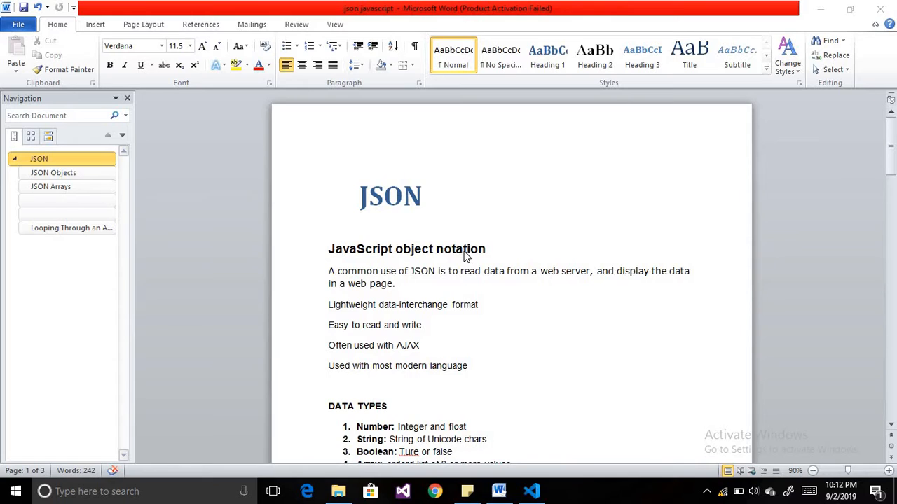
pyautogui.moveTo(354, 252)
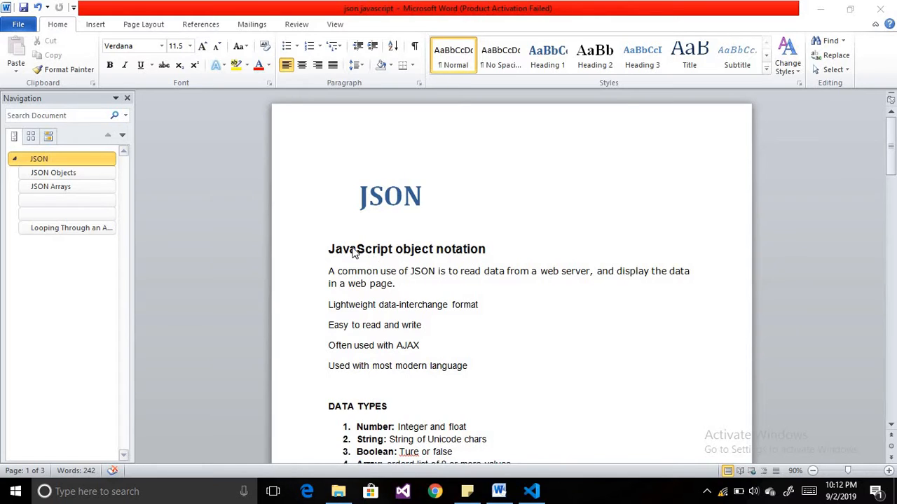
pyautogui.moveTo(421, 299)
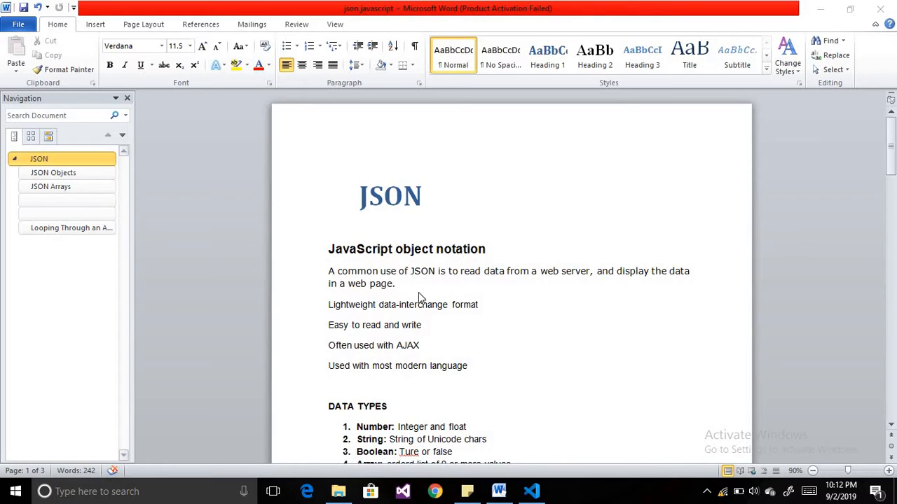
# Highlight the introduction's phrases on JSON use and reading data from a web server.
pyautogui.moveTo(378, 271); pyautogui.dragTo(434, 271)
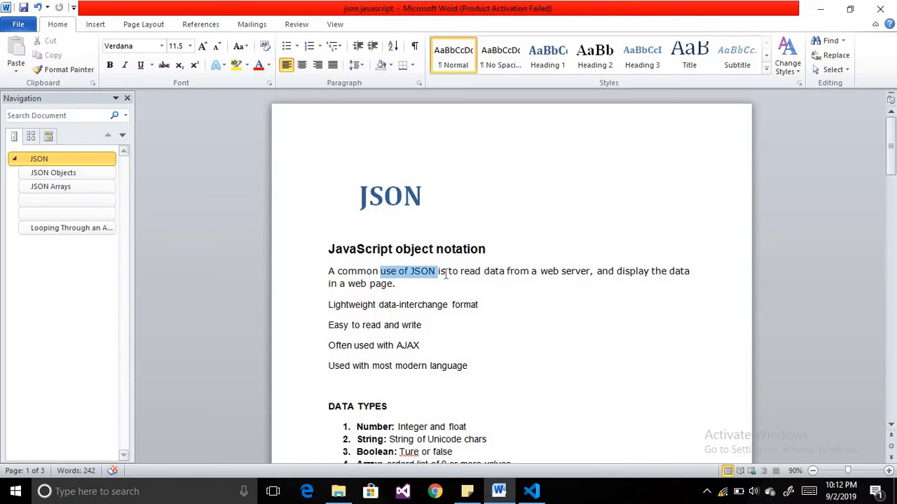
pyautogui.moveTo(434, 271); pyautogui.dragTo(559, 271)
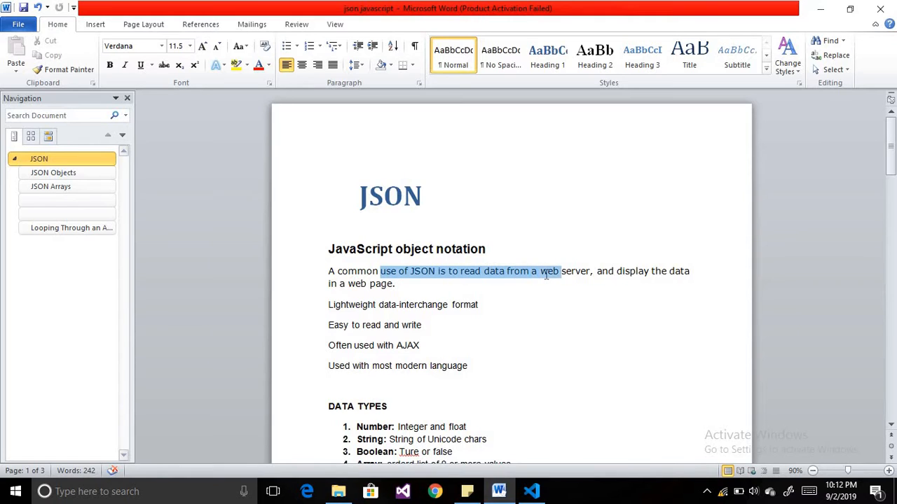
pyautogui.click(396, 284)
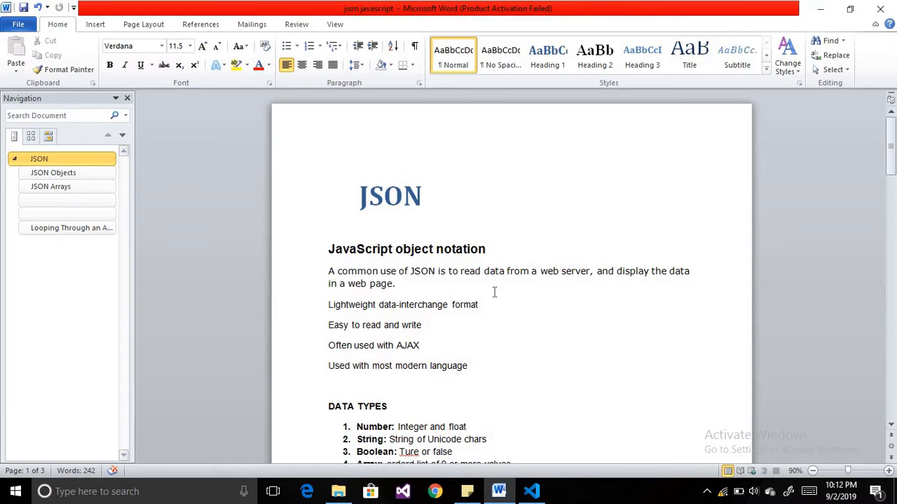
pyautogui.moveTo(525, 271)
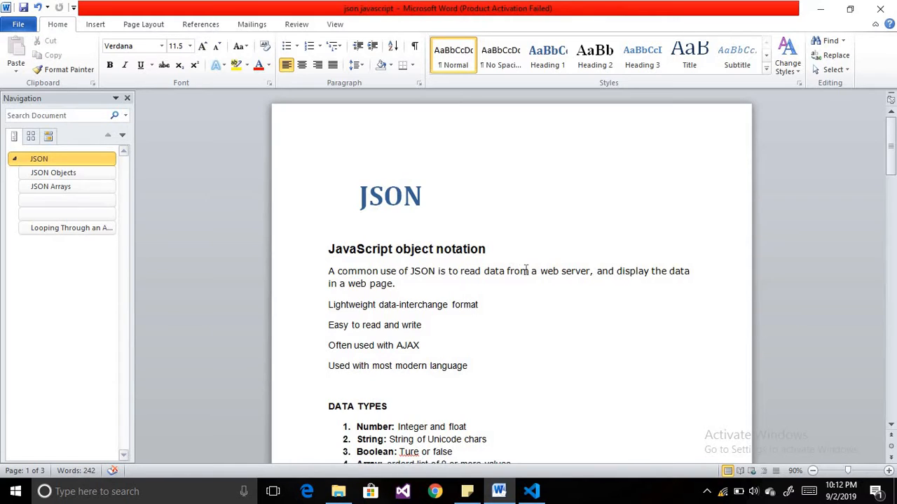
pyautogui.moveTo(507, 271); pyautogui.dragTo(591, 271)
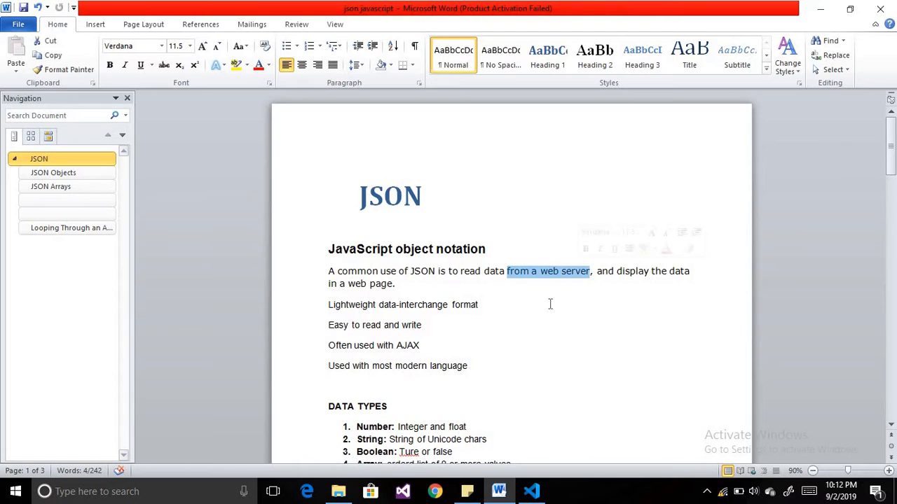
pyautogui.click(479, 304)
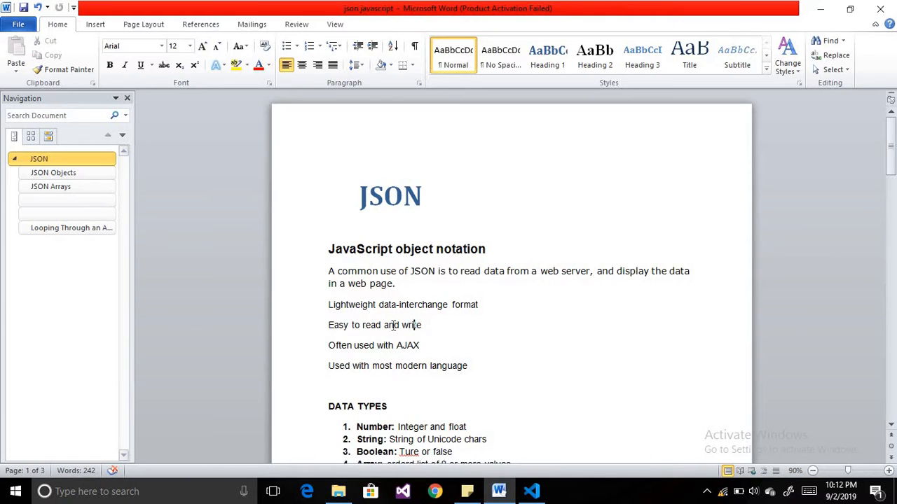
pyautogui.doubleClick(374, 344)
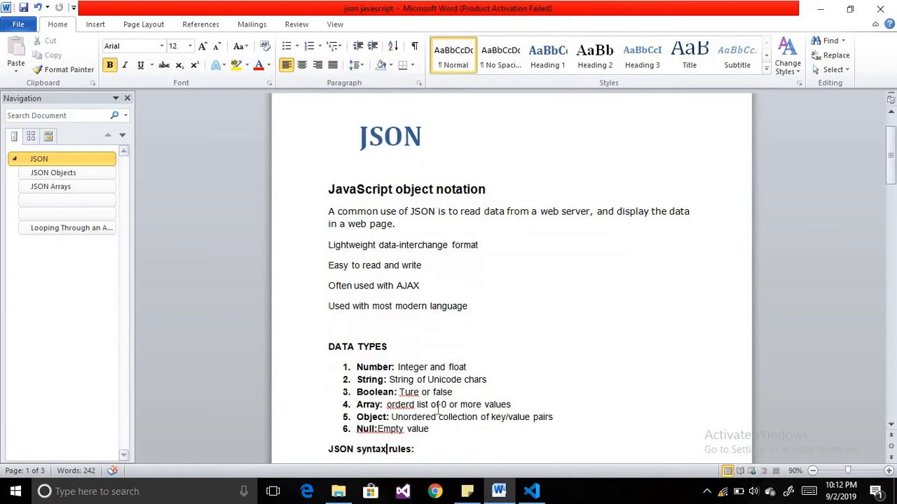
pyautogui.scroll(-3)
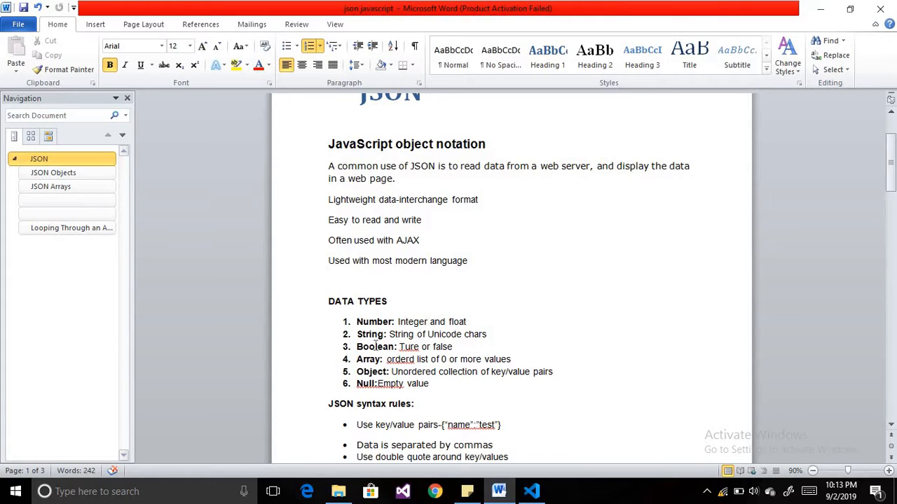
pyautogui.moveTo(377, 346)
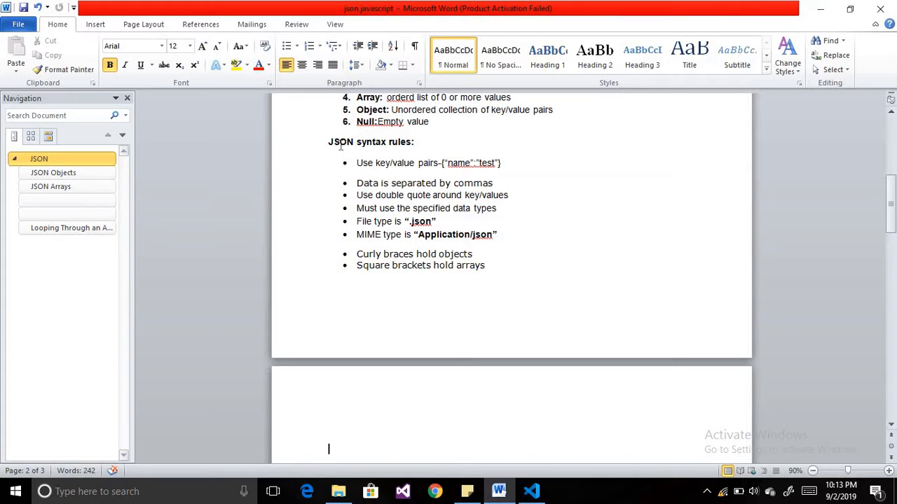
# Change the key/value example to {"name":"test","":""} and point out the Application/json MIME type.
pyautogui.doubleClick(341, 141)
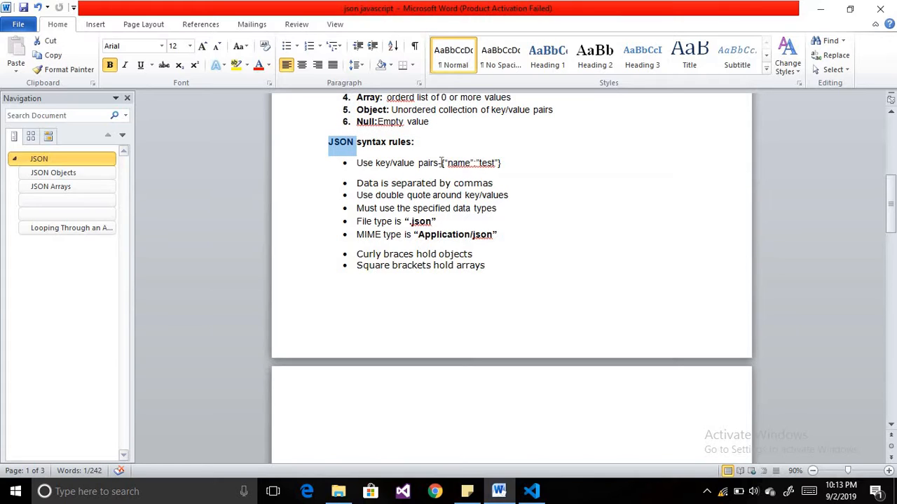
pyautogui.doubleClick(458, 162)
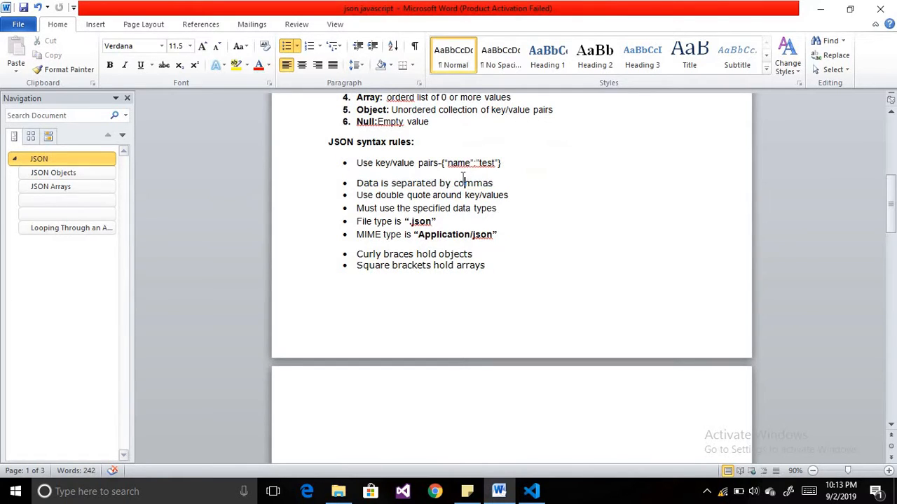
pyautogui.doubleClick(457, 163)
pyautogui.write(',"":""')
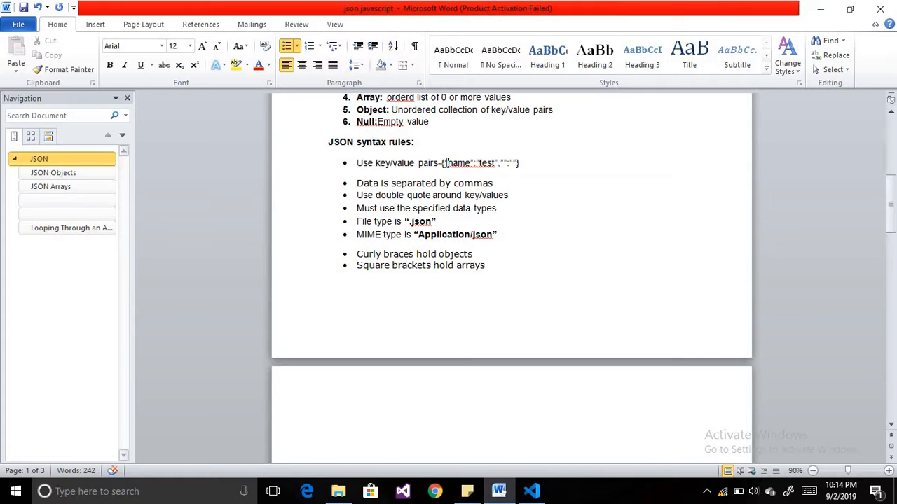
pyautogui.click(445, 163)
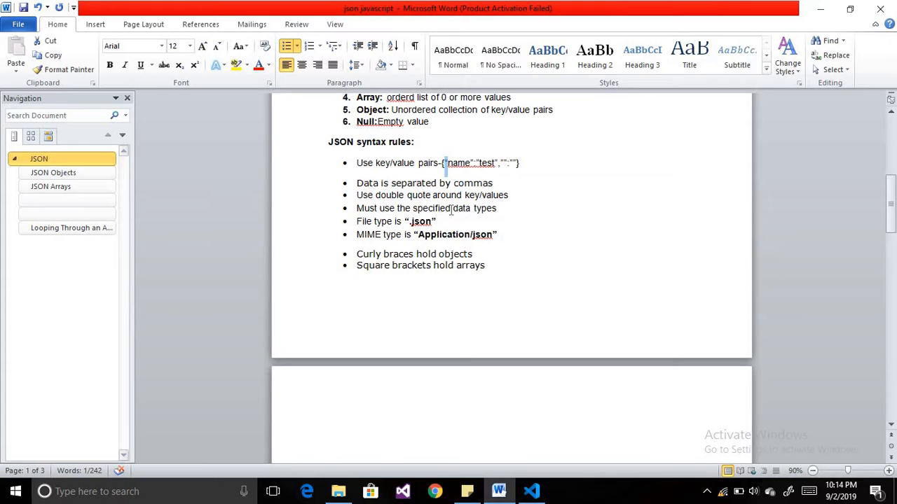
pyautogui.doubleClick(485, 208)
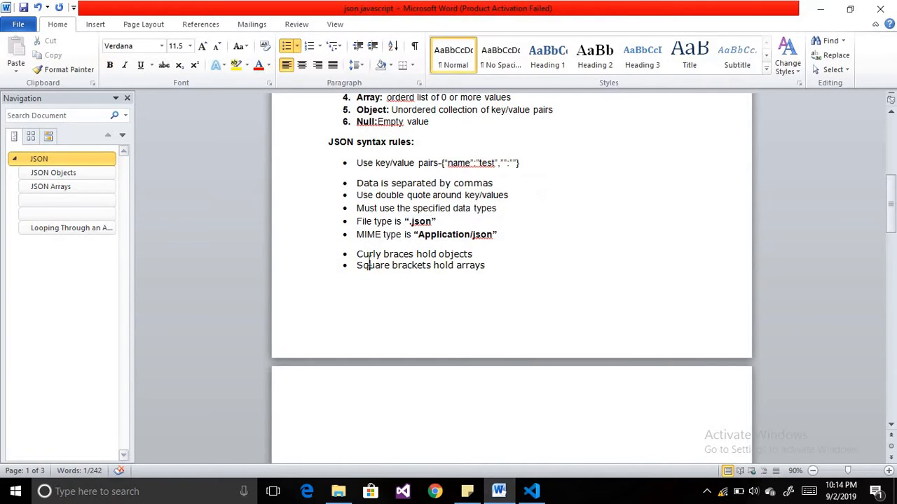
pyautogui.doubleClick(455, 234)
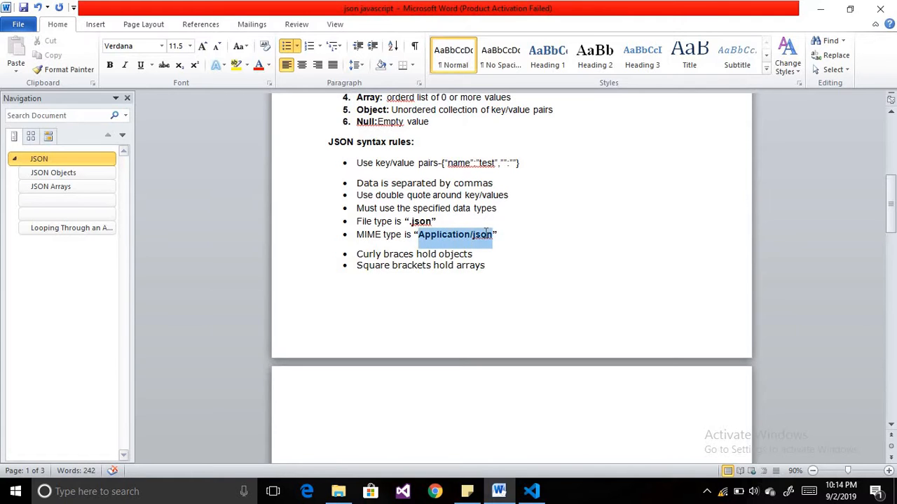
pyautogui.click(398, 256)
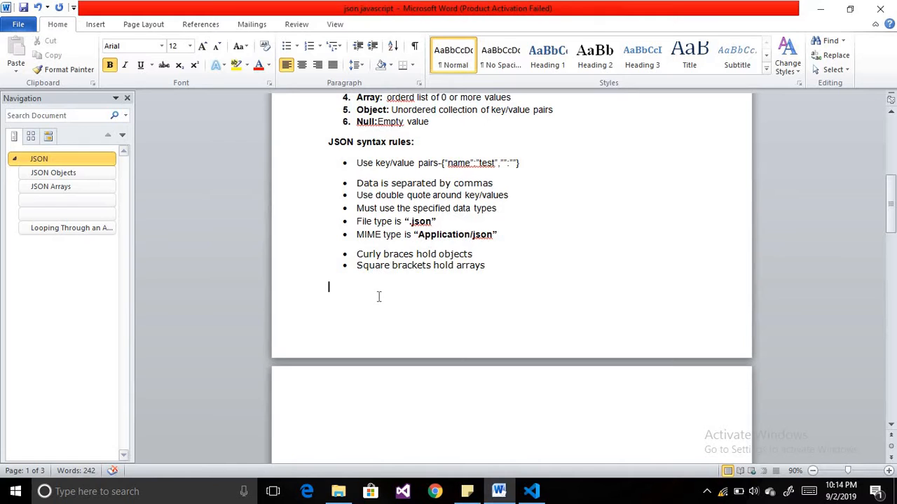
pyautogui.doubleClick(372, 264)
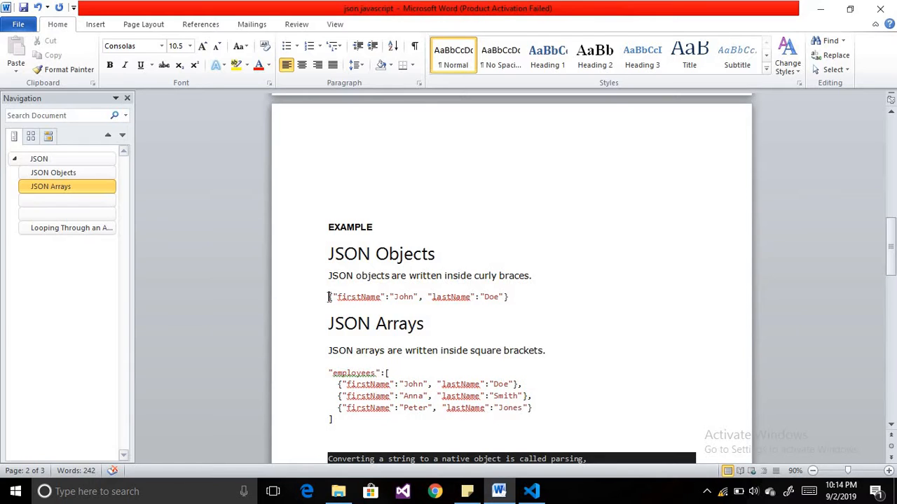
pyautogui.moveTo(328, 296); pyautogui.dragTo(508, 296)
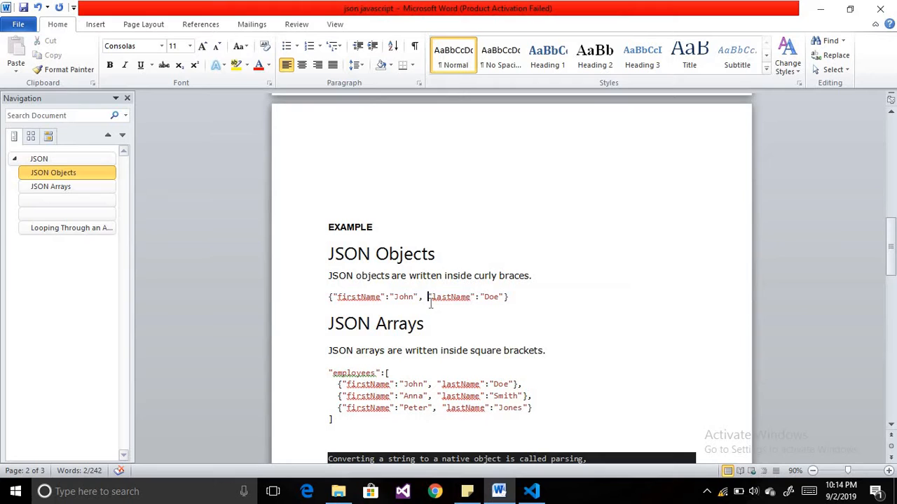
pyautogui.moveTo(330, 296); pyautogui.dragTo(394, 297)
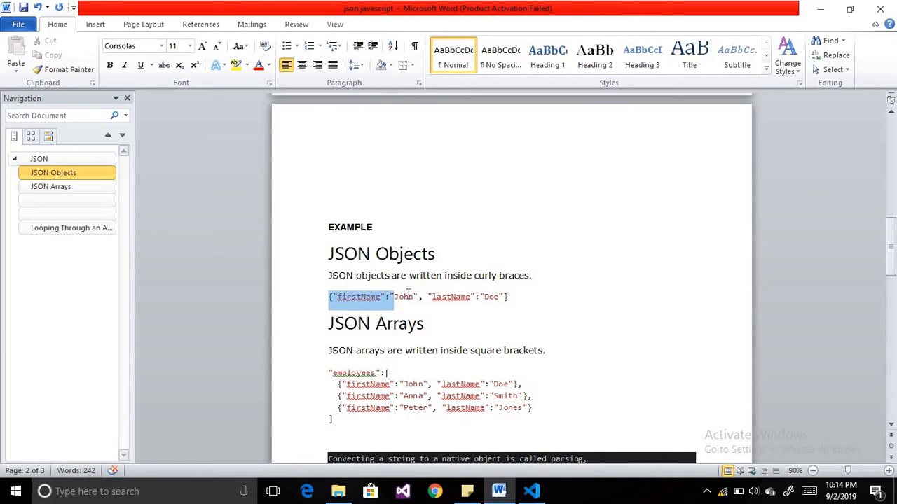
pyautogui.click(51, 186)
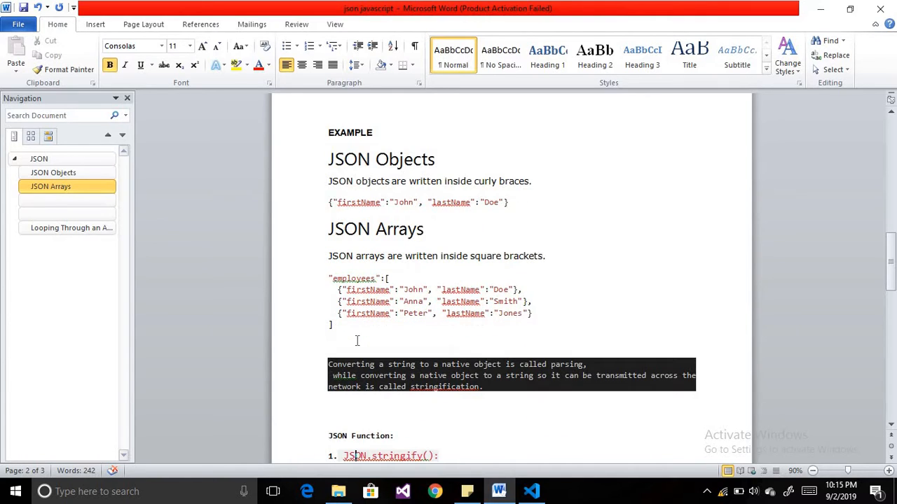
pyautogui.click(173, 45)
pyautogui.write('13')
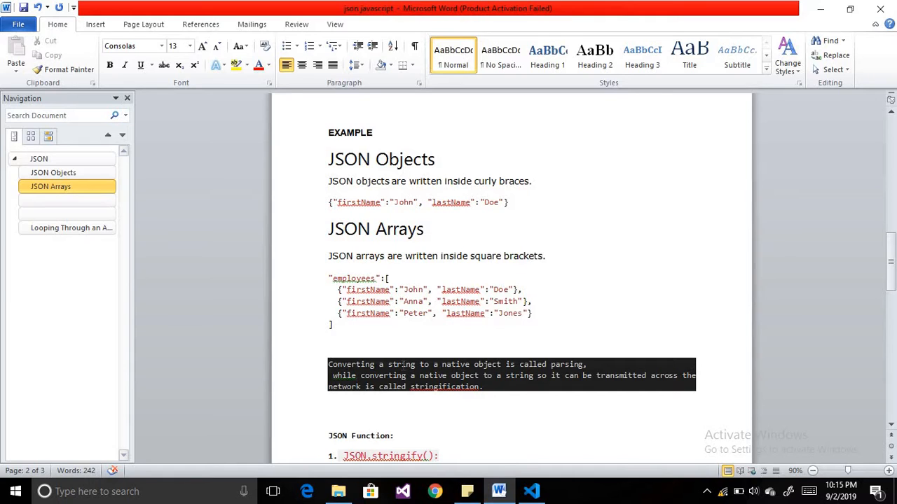
pyautogui.click(355, 456)
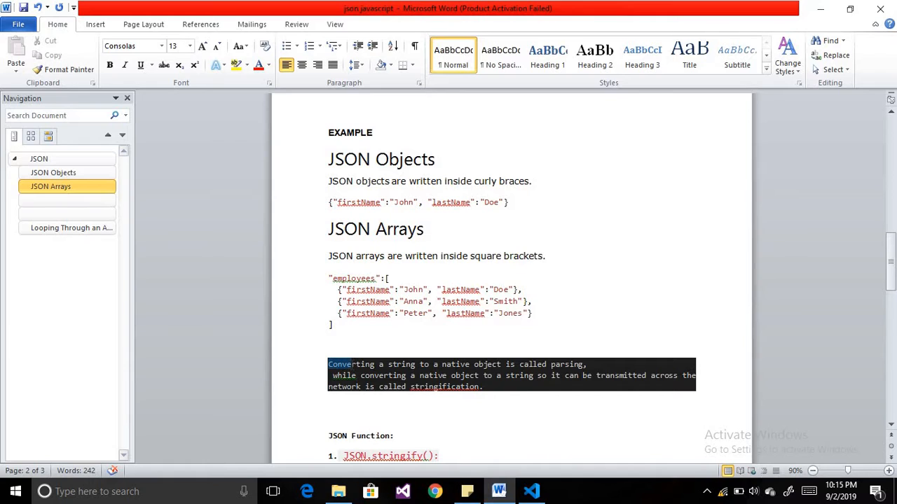
pyautogui.moveTo(328, 365); pyautogui.dragTo(417, 365)
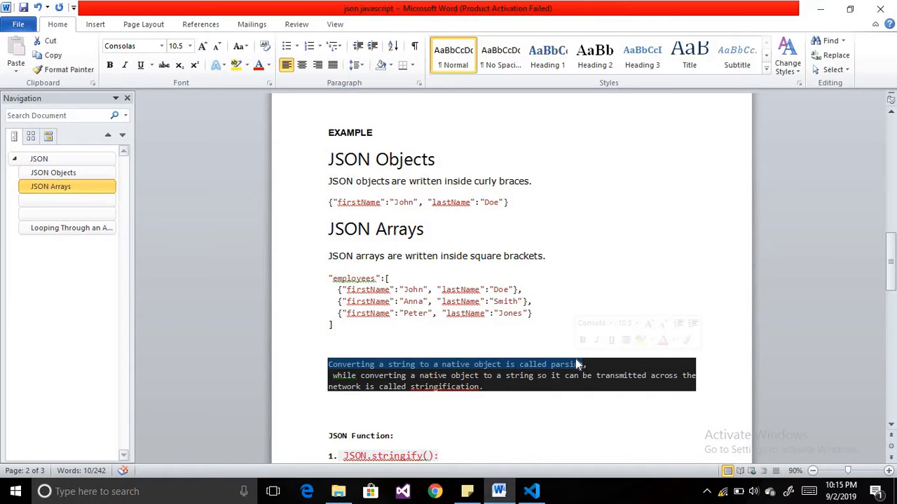
pyautogui.moveTo(570, 368)
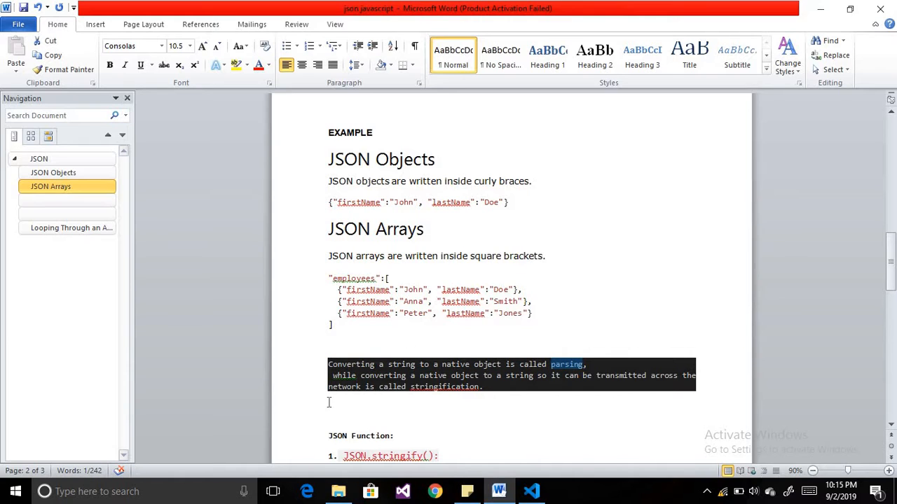
pyautogui.doubleClick(382, 375)
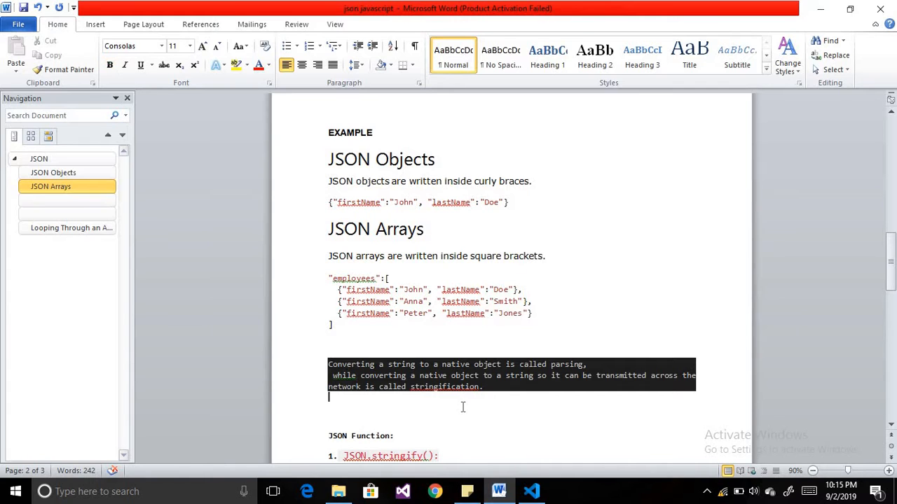
# Select the two JSON.stringify example code lines in Word and bring up FirstDemo.html.
pyautogui.scroll(-3)
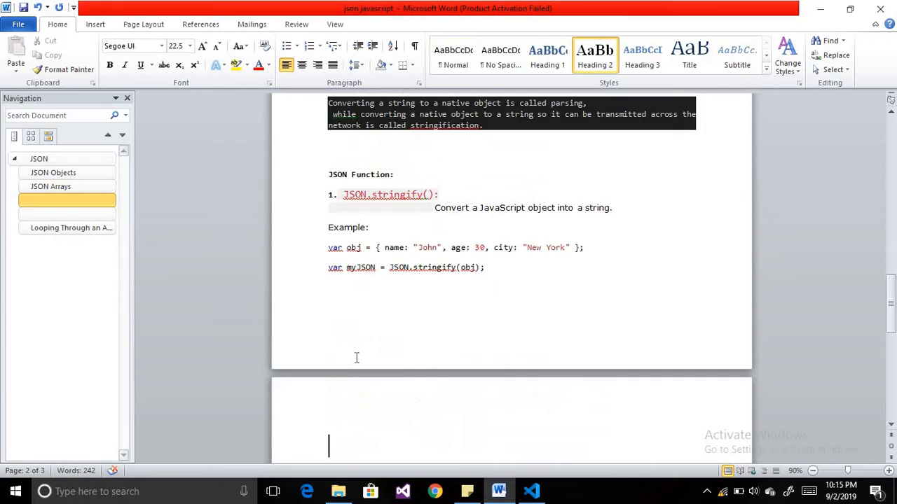
pyautogui.scroll(-3)
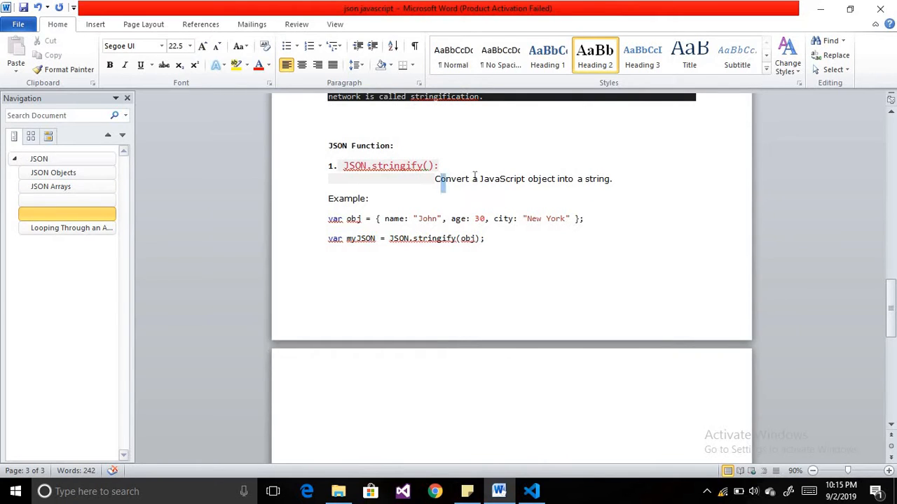
pyautogui.moveTo(436, 179); pyautogui.dragTo(554, 178)
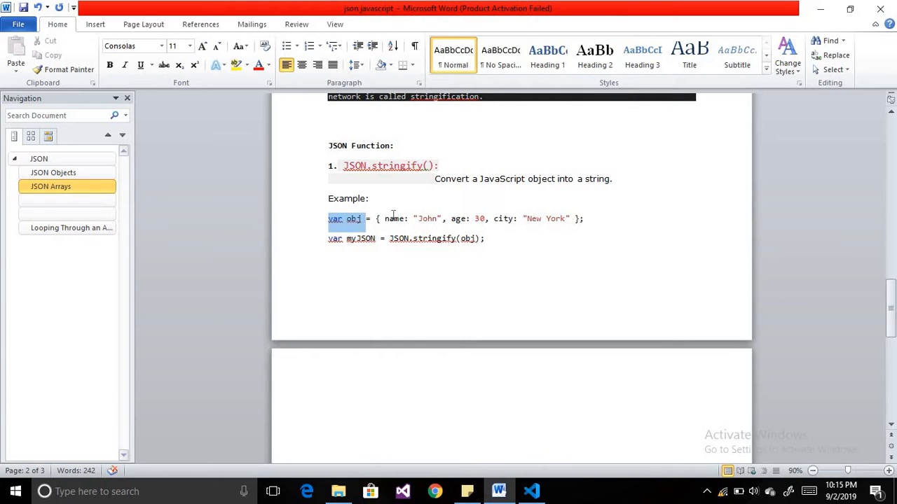
pyautogui.moveTo(328, 218); pyautogui.dragTo(487, 238)
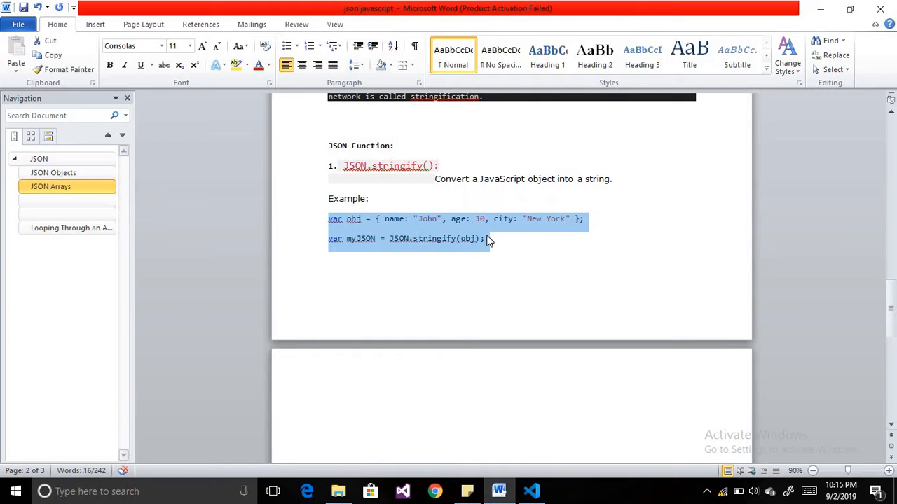
pyautogui.click(531, 491)
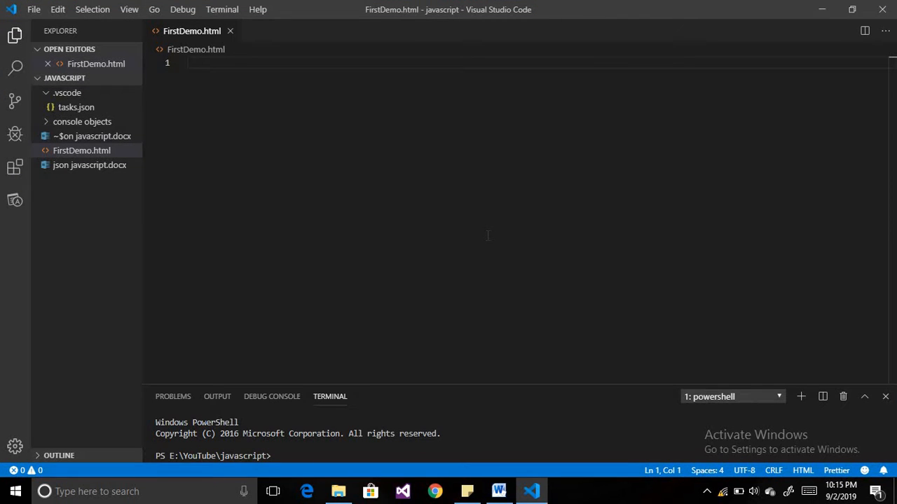
pyautogui.moveTo(419, 215)
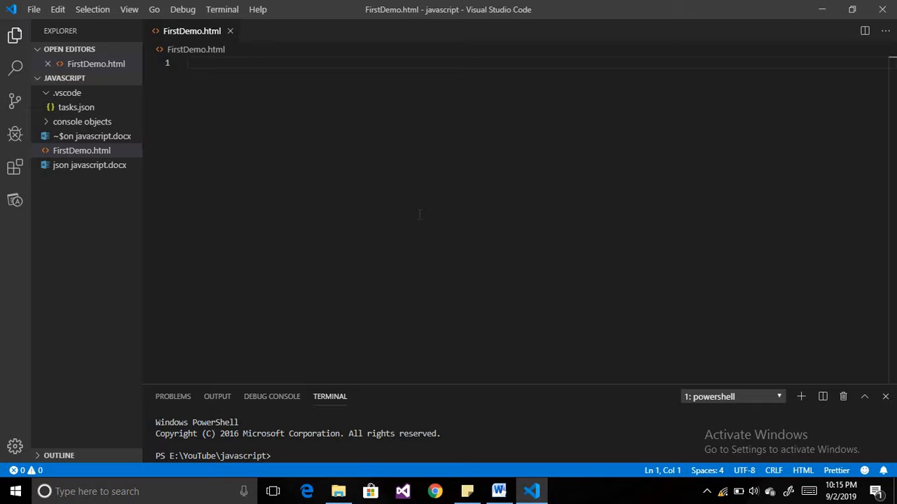
# Write a <script> with the JSON.stringify(obj) example plus console.log(myJSON), and save FirstDemo.html.
pyautogui.write('<')
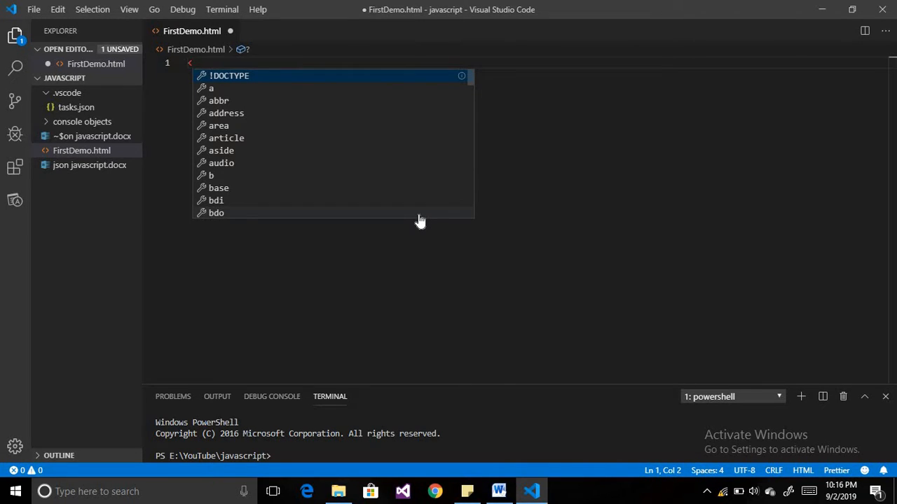
pyautogui.write('<script>')
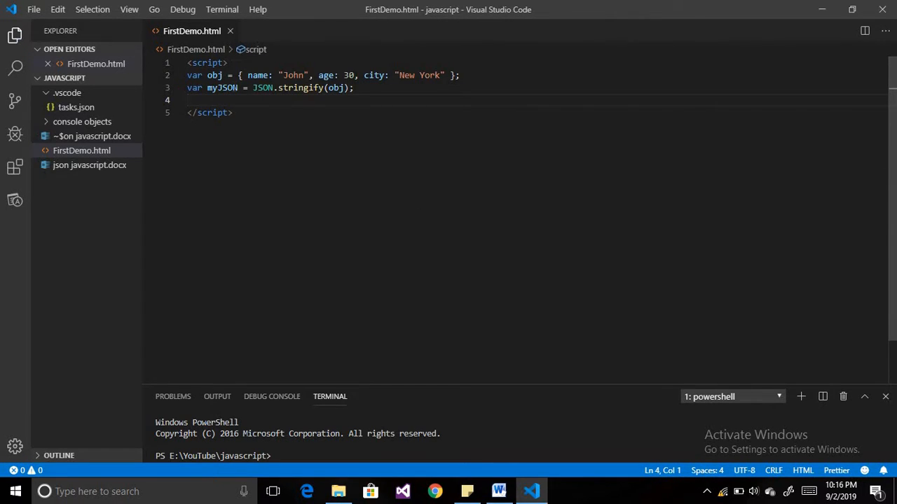
pyautogui.doubleClick(214, 75)
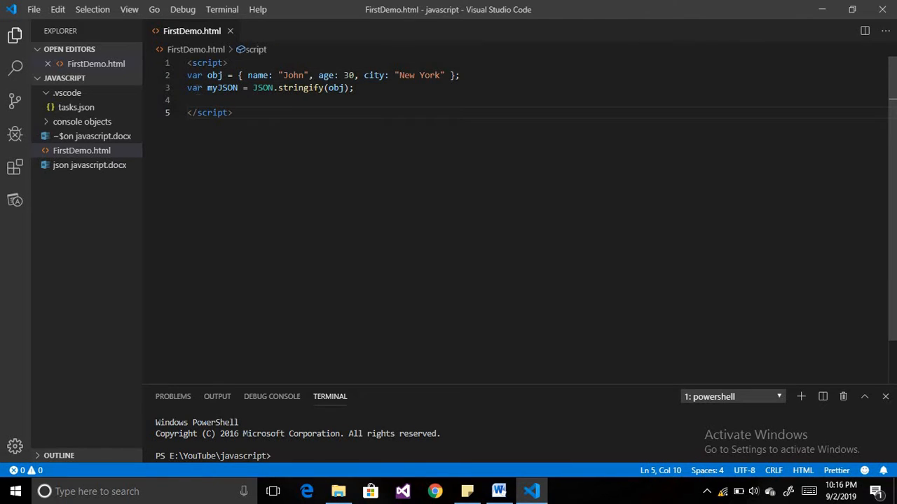
pyautogui.doubleClick(214, 88)
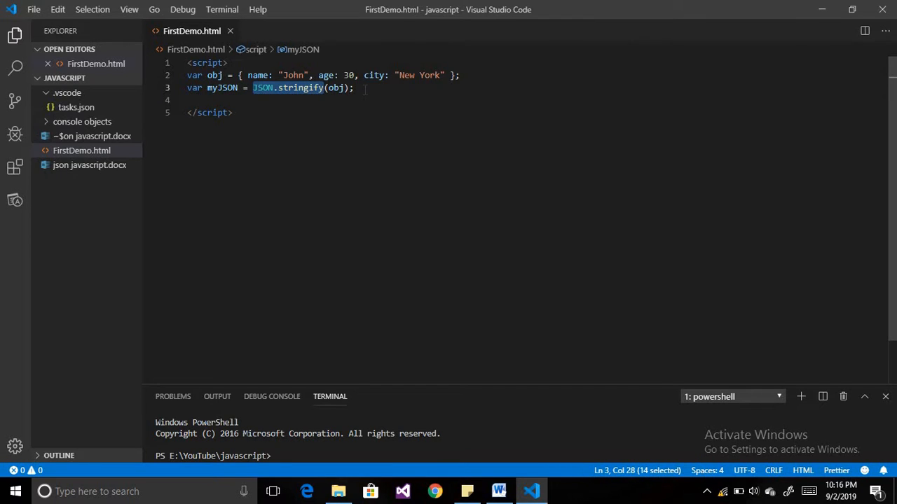
pyautogui.write('cons')
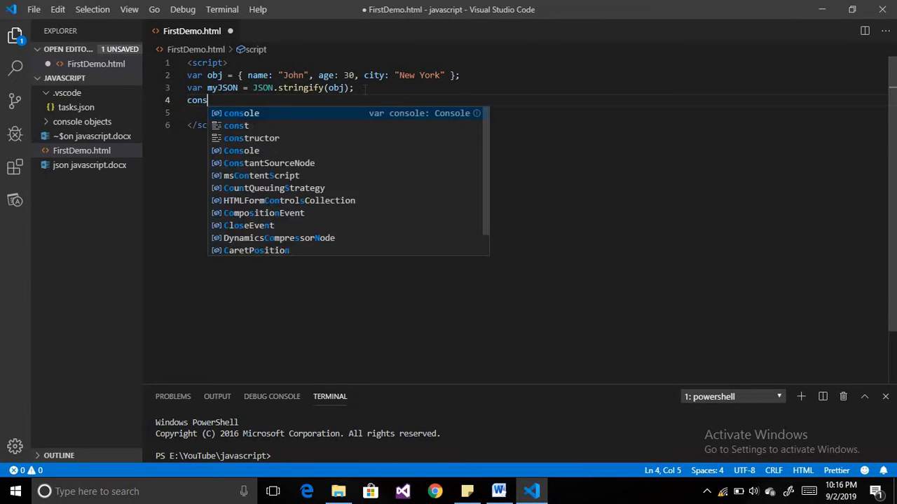
pyautogui.write('ole.')
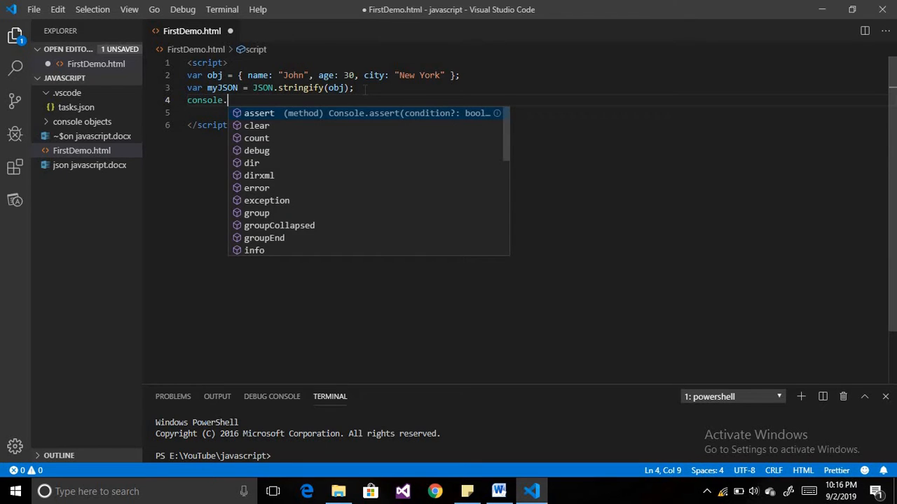
pyautogui.write('log(myJSON);')
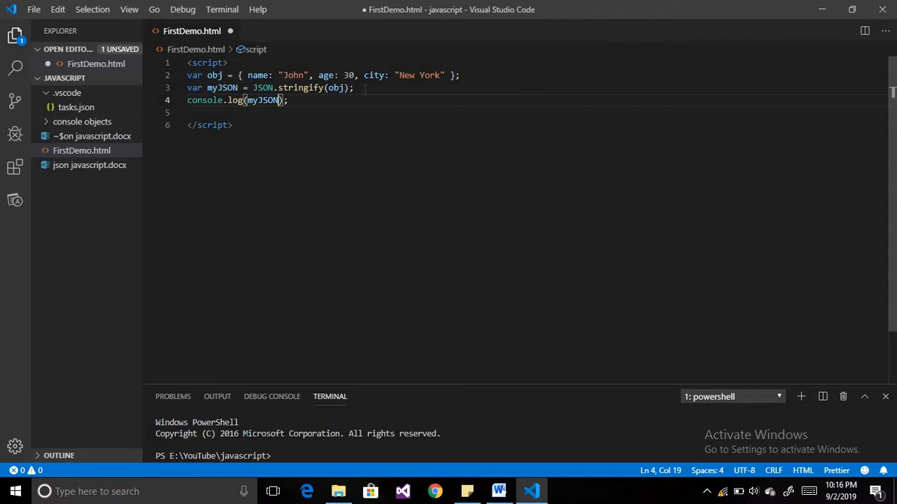
pyautogui.press('ctrl+s')
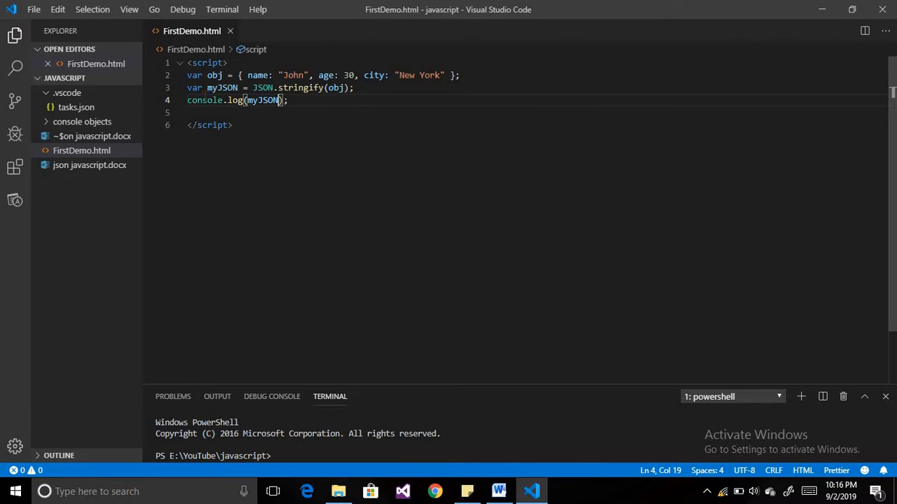
pyautogui.moveTo(187, 100); pyautogui.dragTo(231, 100)
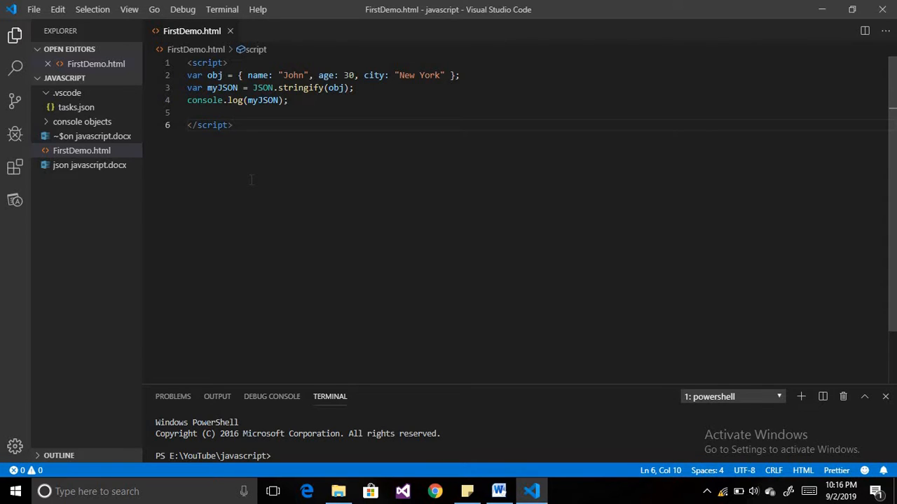
pyautogui.rightClick(81, 150)
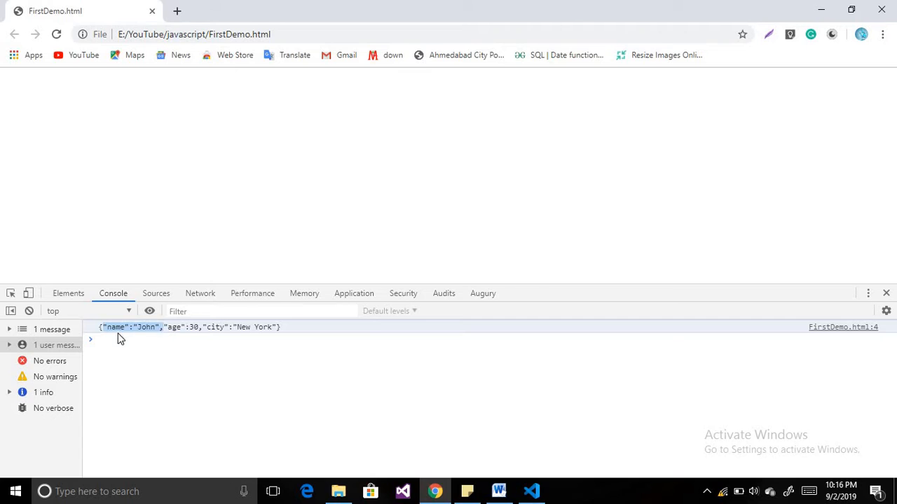
pyautogui.click(531, 491)
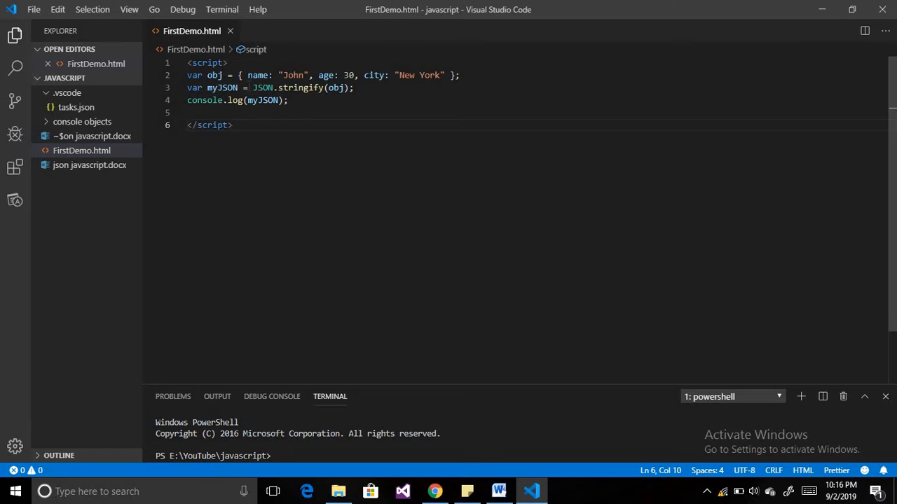
pyautogui.doubleClick(258, 75)
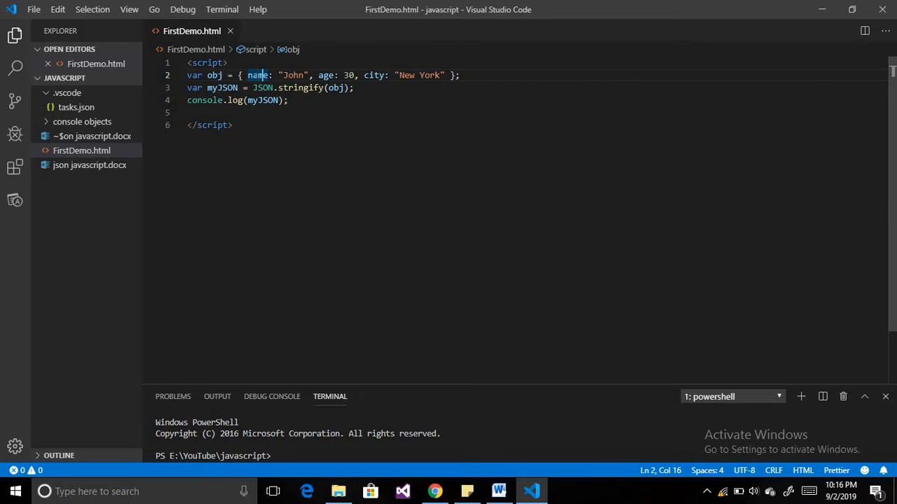
pyautogui.click(435, 491)
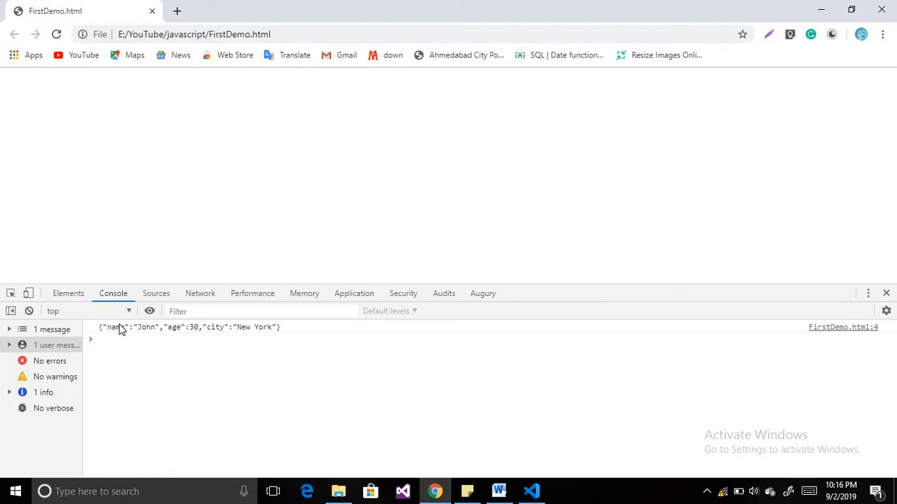
pyautogui.doubleClick(115, 327)
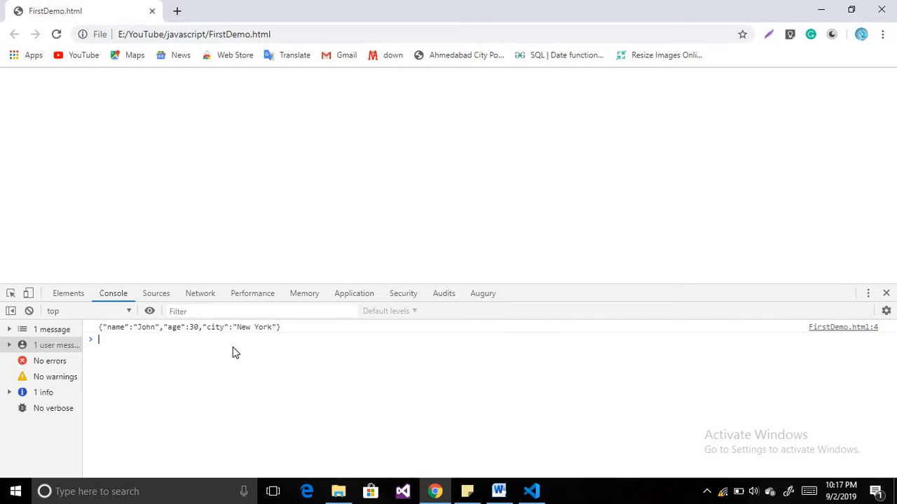
pyautogui.moveTo(154, 337)
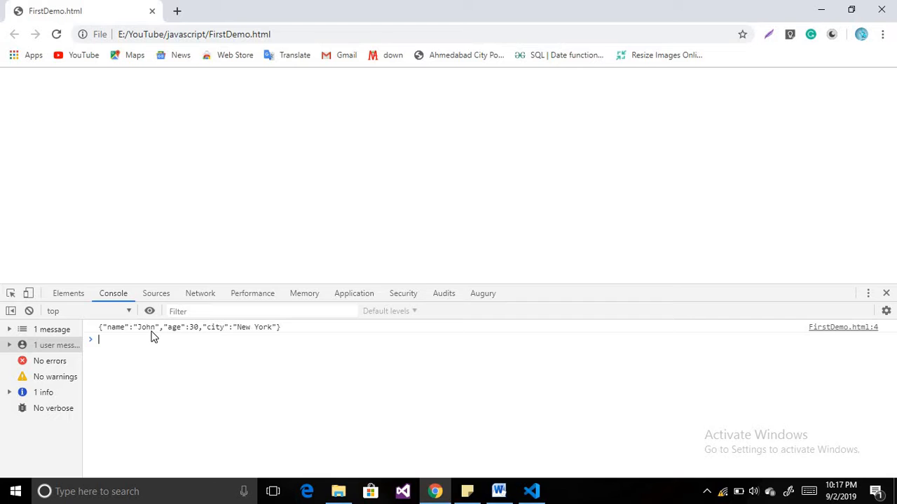
pyautogui.moveTo(195, 338)
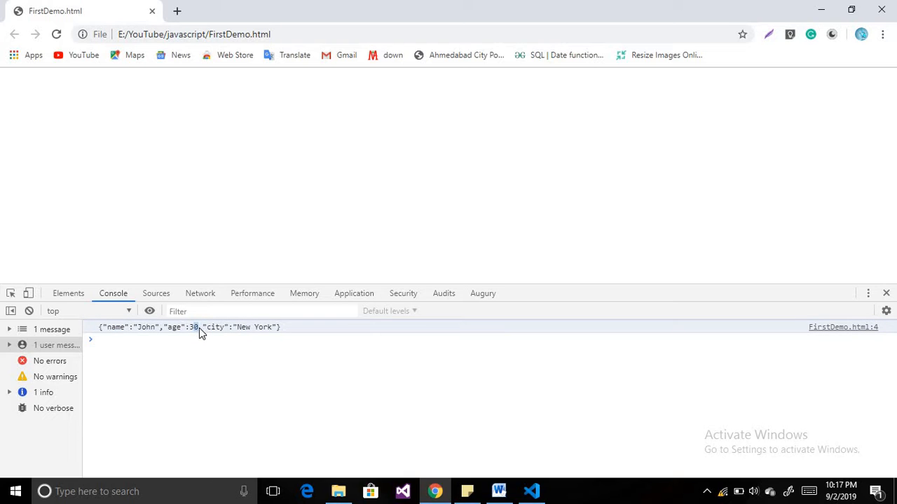
pyautogui.click(531, 491)
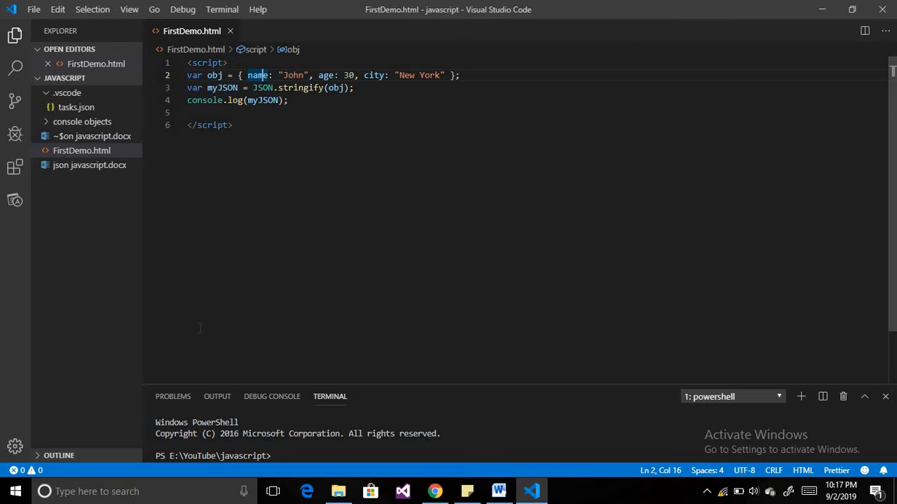
pyautogui.press('alt+tab')
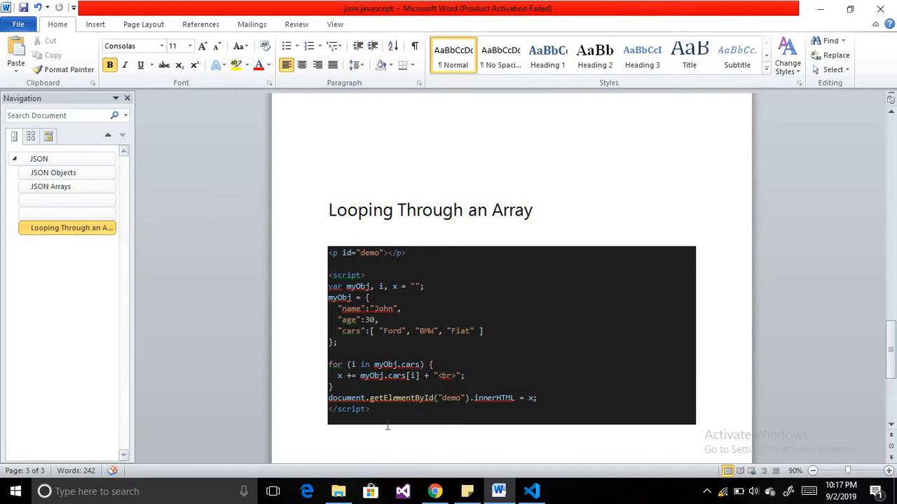
# Select the Looping Through an Array example code block in Word.
pyautogui.moveTo(327, 286); pyautogui.dragTo(371, 409)
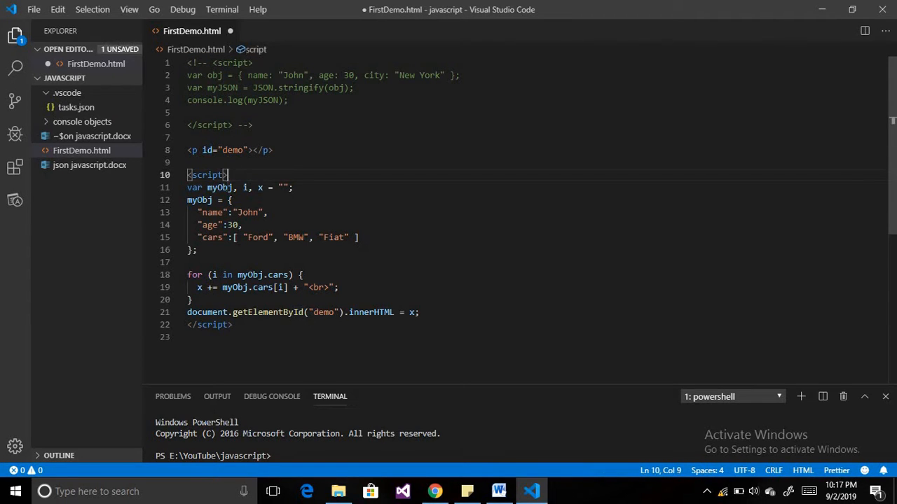
# Comment out the stringify script, add the myObj.cars for loop below, and save.
pyautogui.doubleClick(220, 187)
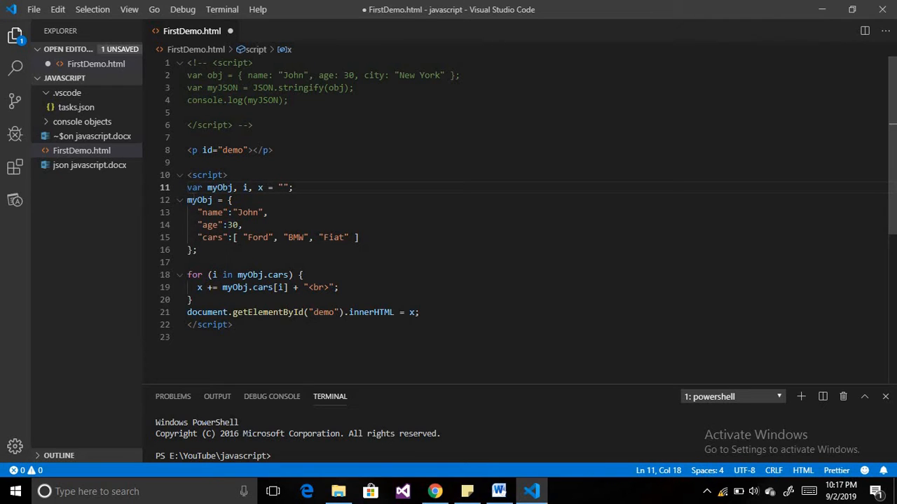
pyautogui.doubleClick(199, 200)
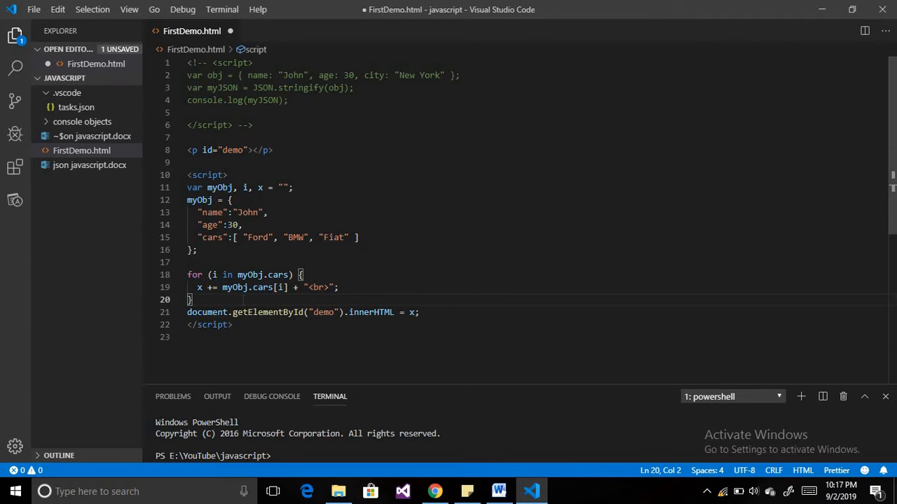
pyautogui.moveTo(210, 236)
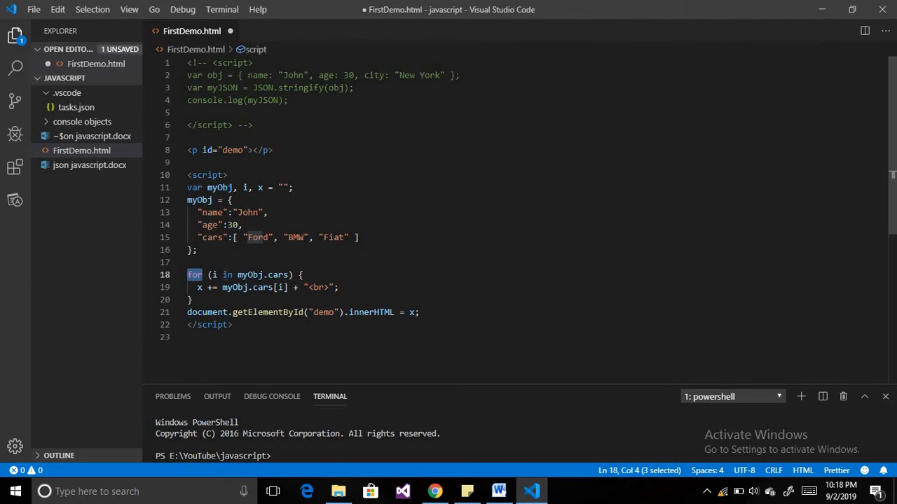
pyautogui.doubleClick(250, 275)
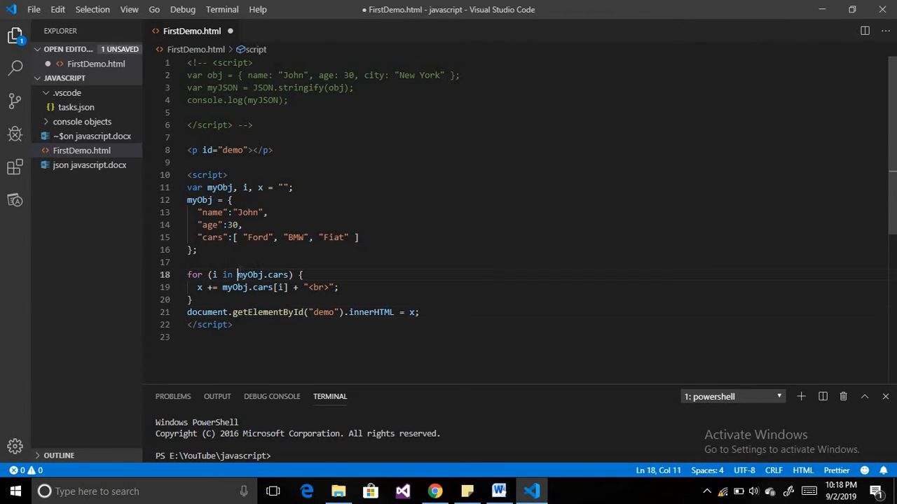
pyautogui.doubleClick(265, 275)
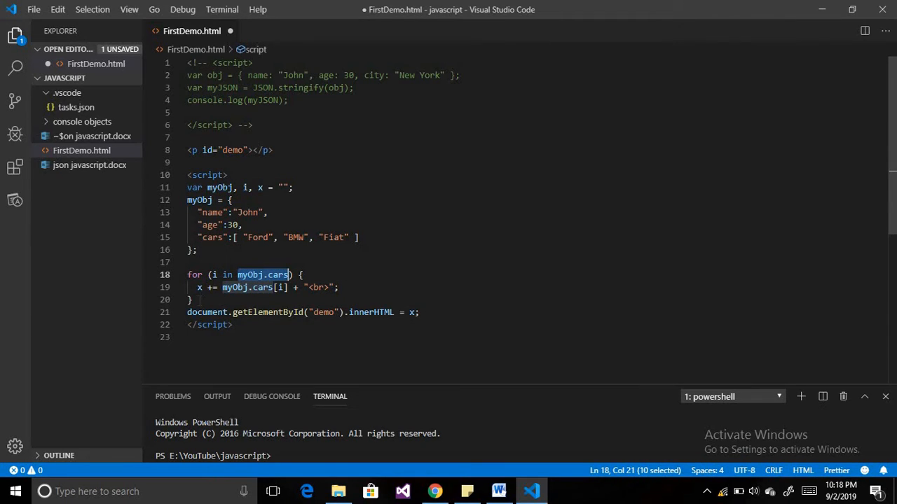
pyautogui.click(198, 287)
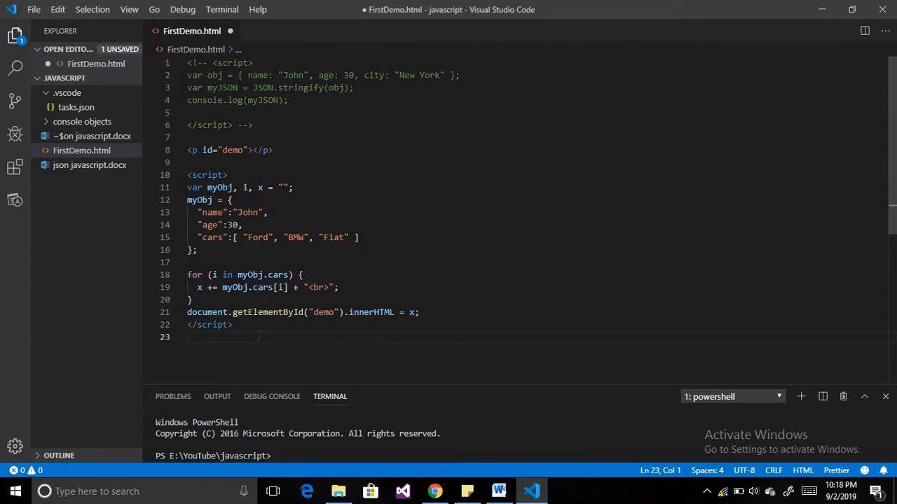
pyautogui.press('ctrl+s')
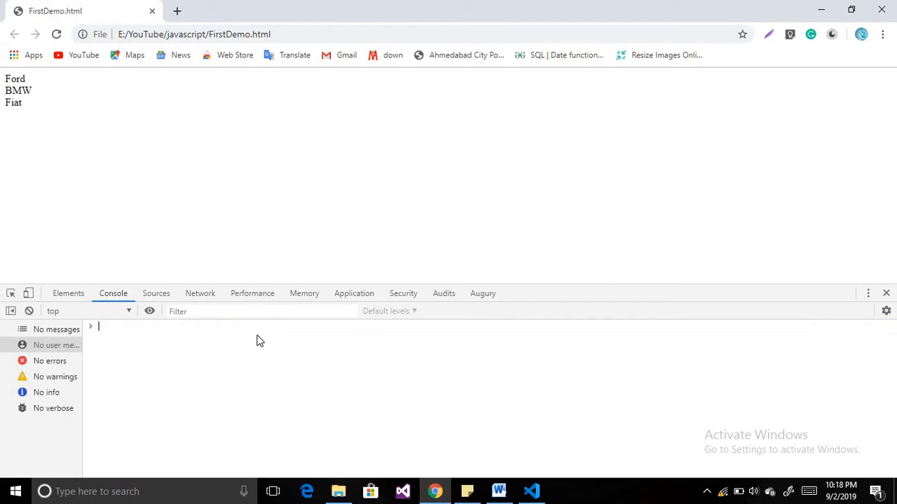
pyautogui.moveTo(29, 105)
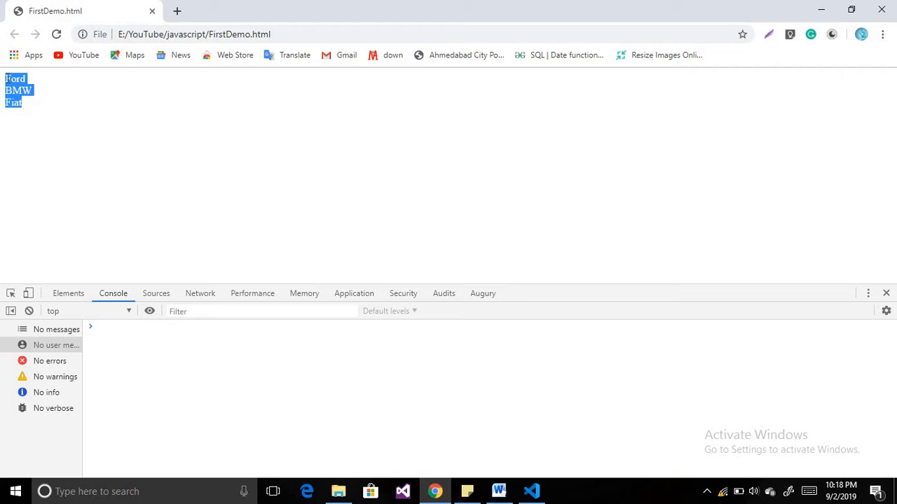
pyautogui.moveTo(31, 119)
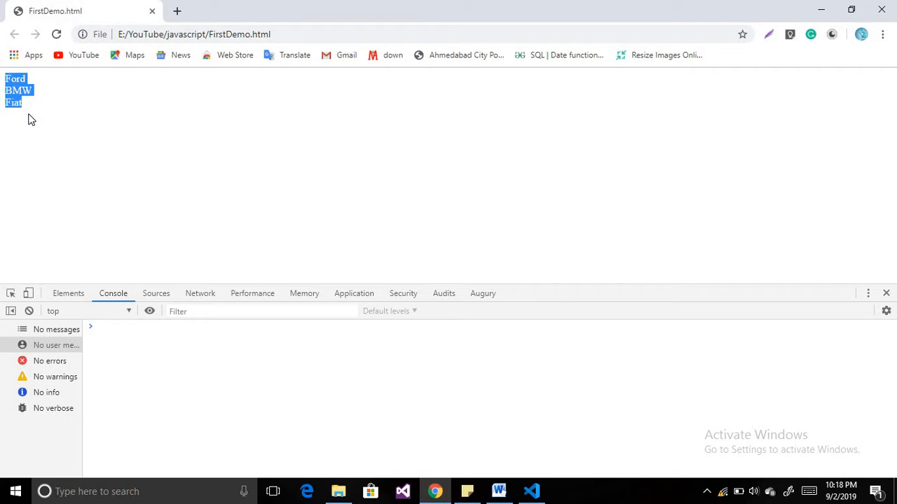
# Return to VS Code after Chrome shows Ford, BMW and Fiat.
pyautogui.click(531, 491)
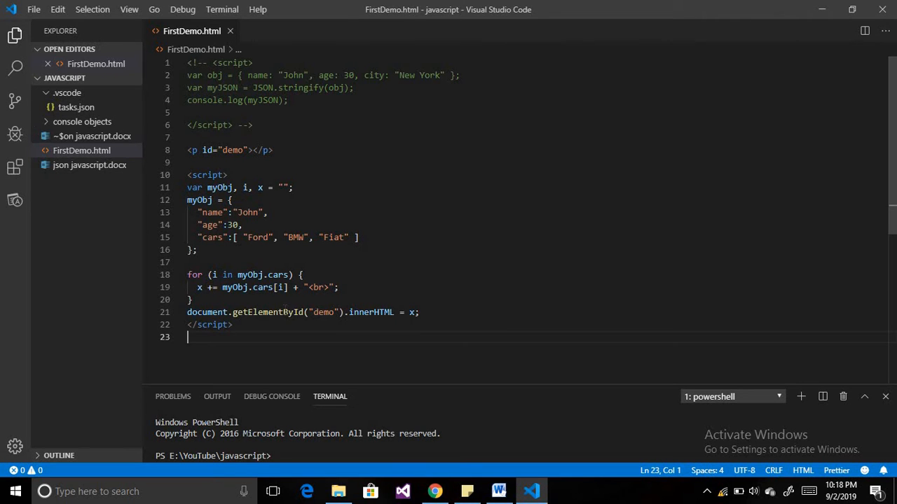
pyautogui.doubleClick(371, 312)
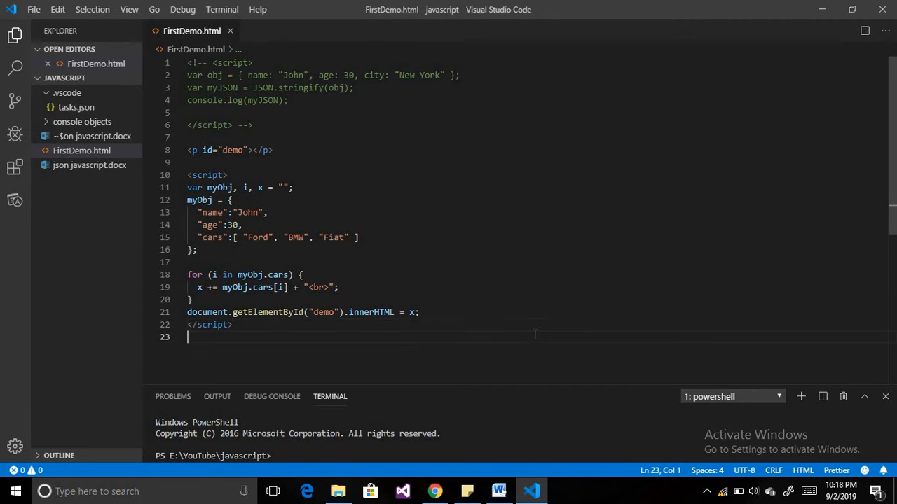
# Switch to the Word notes and jump to the JSON Arrays section via Navigation.
pyautogui.click(434, 491)
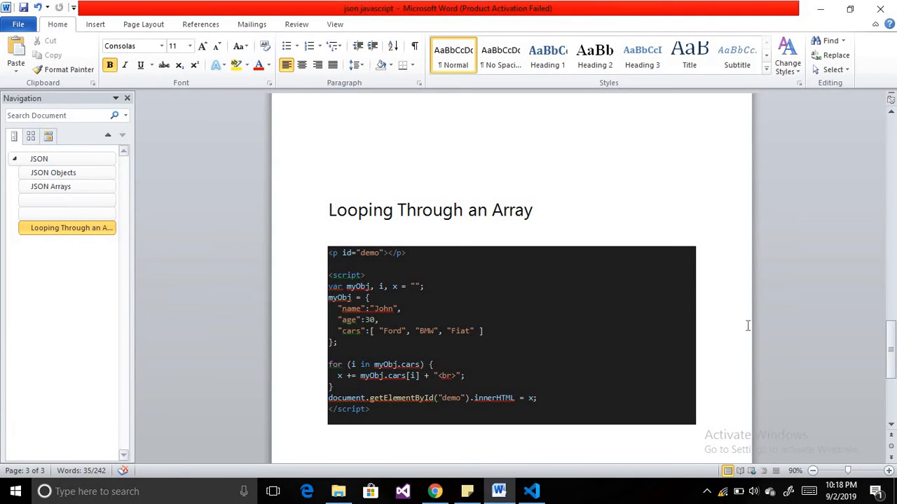
pyautogui.scroll(-3)
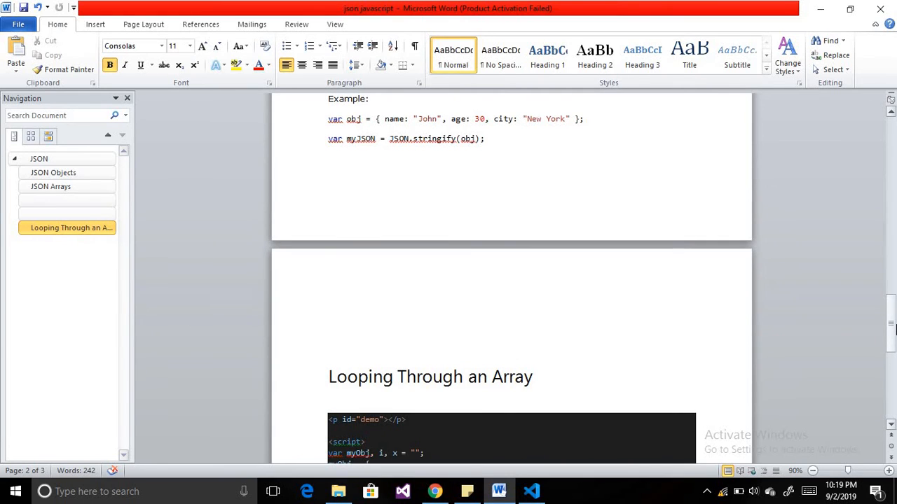
pyautogui.click(50, 186)
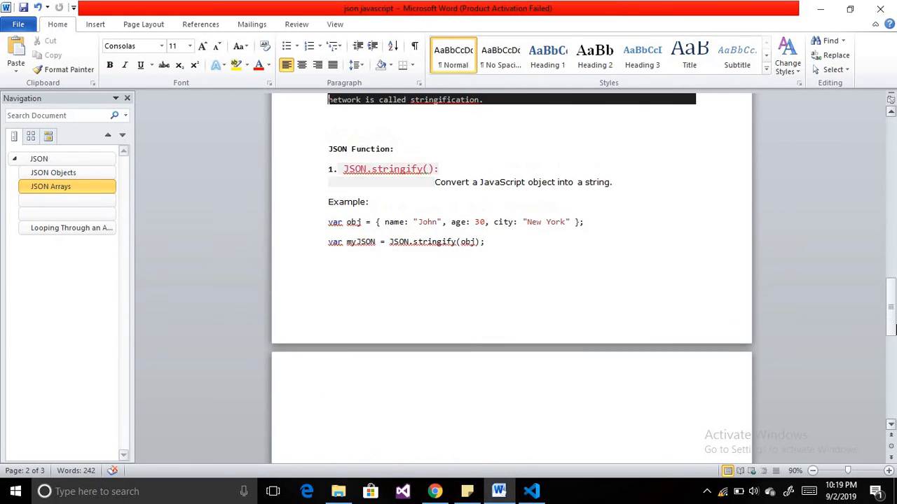